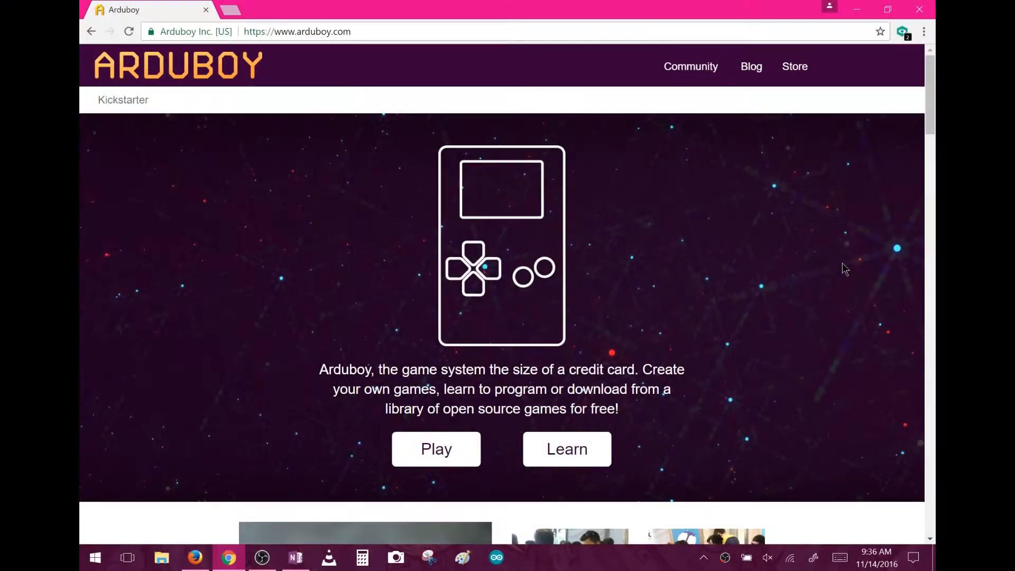
Step: Scroll the Quick Start Guide and follow the Arduino software download link
scroll(down, 3)
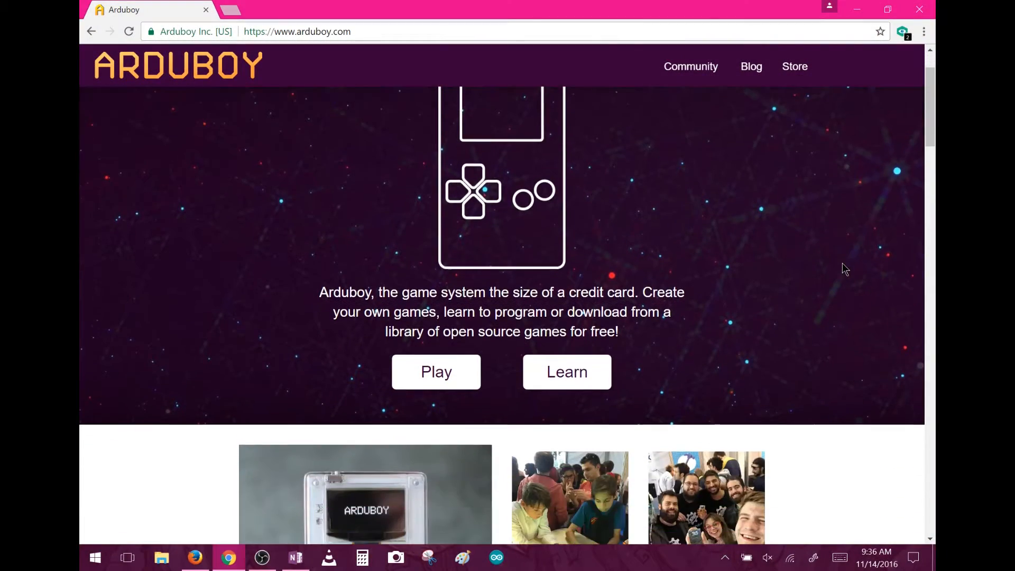
scroll(down, 3)
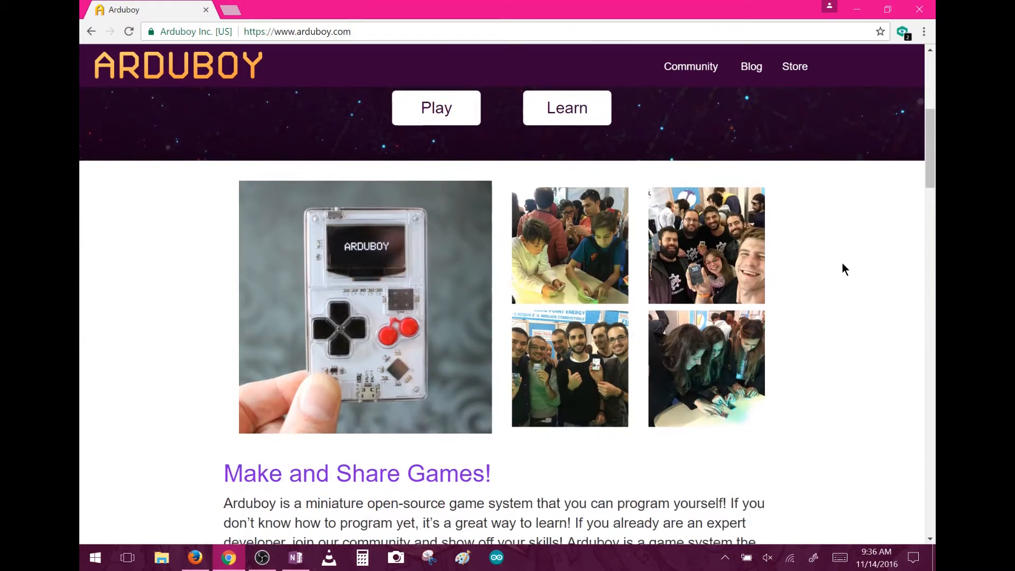
scroll(down, 3)
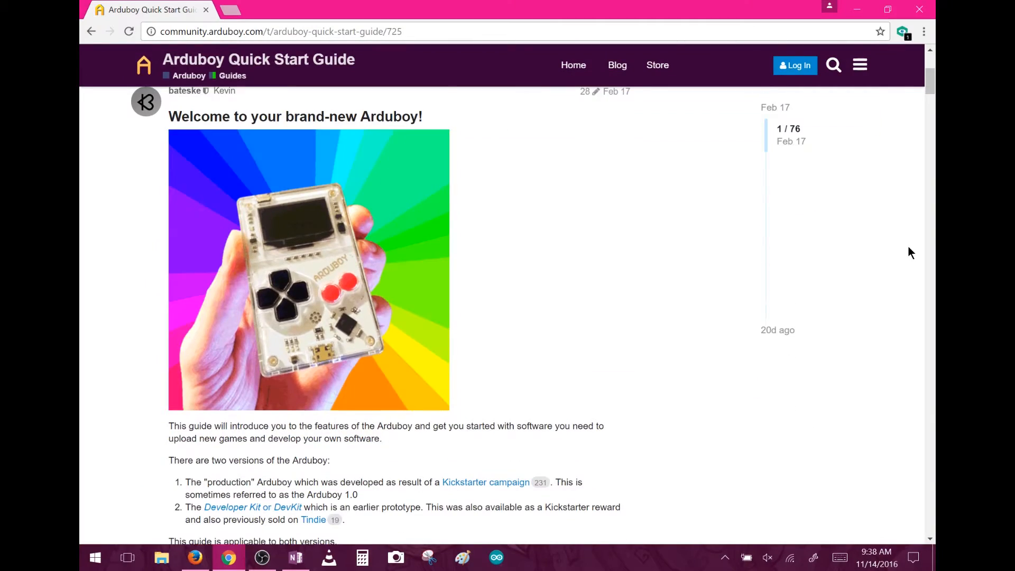
scroll(down, 3)
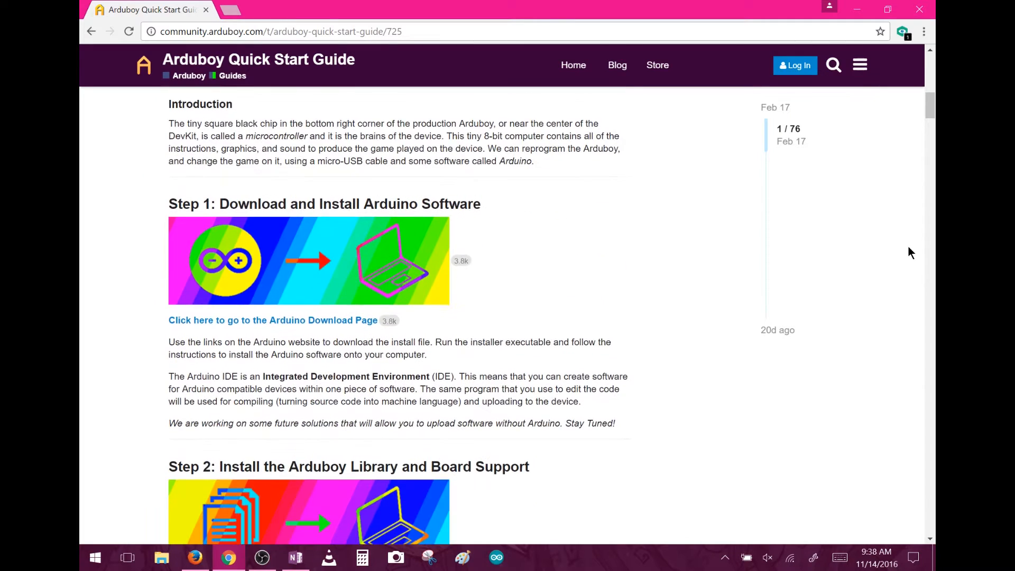
scroll(down, 3)
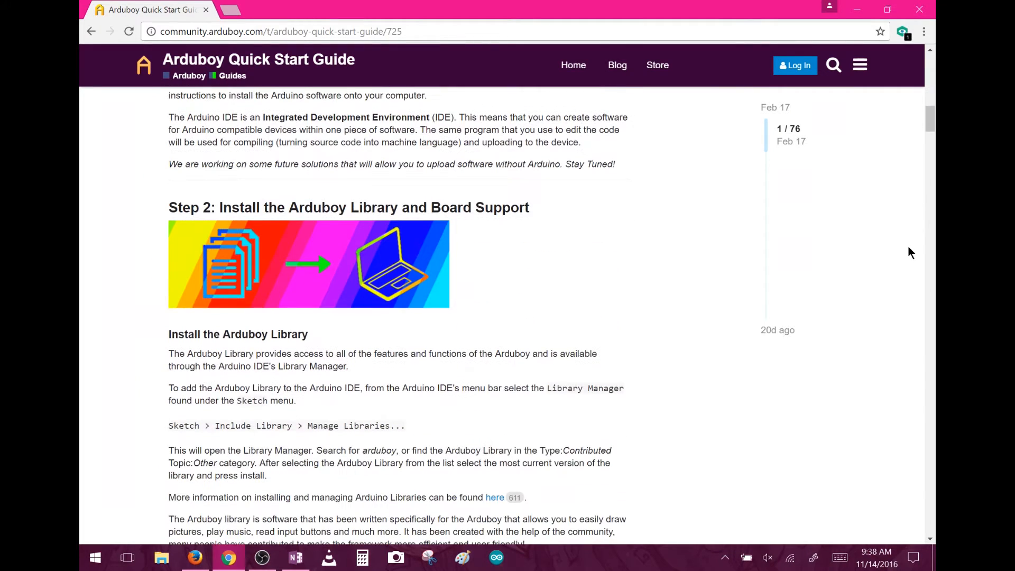
scroll(down, 3)
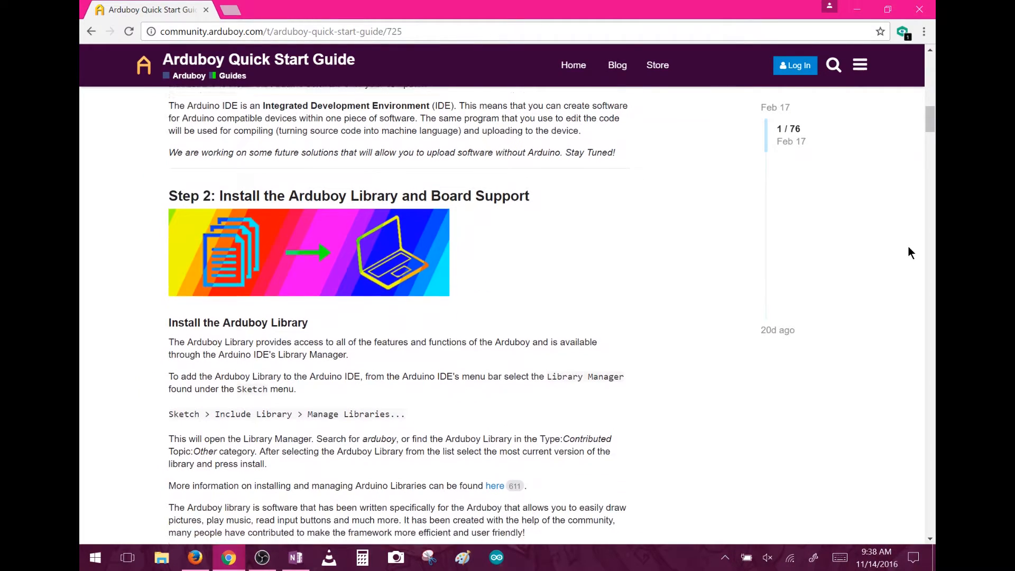
scroll(down, 3)
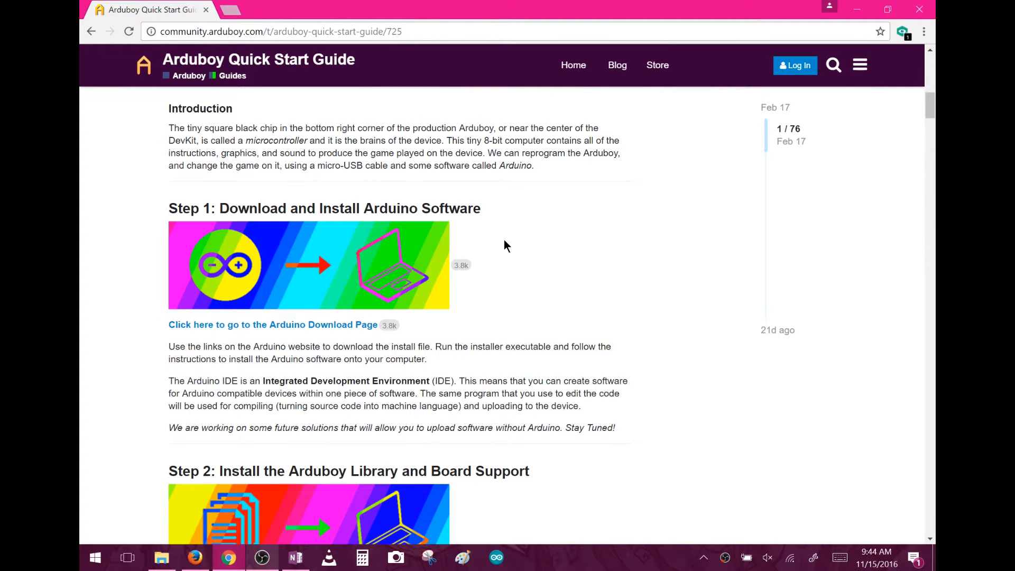
mouse_move(353, 332)
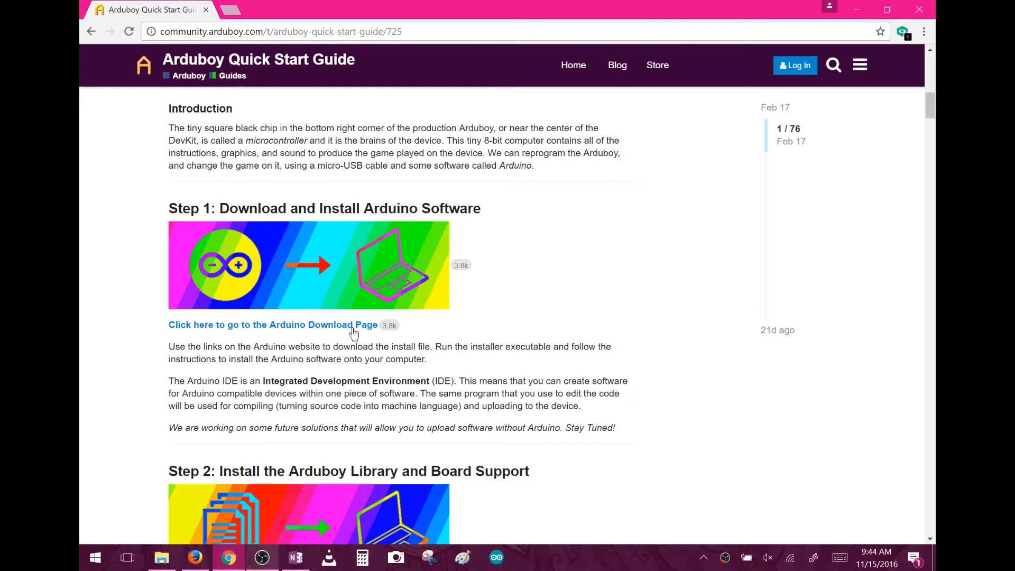
click(272, 324)
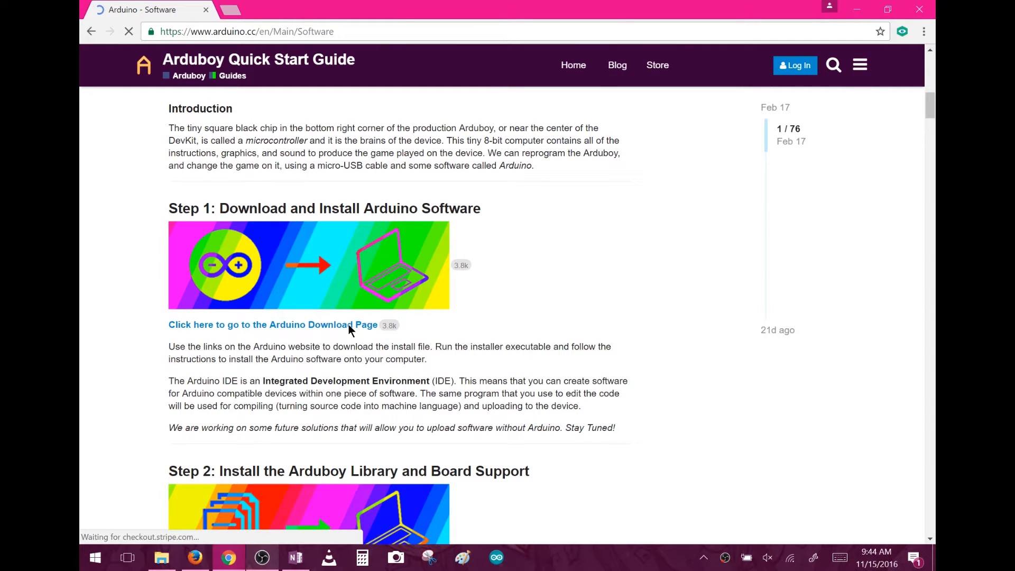
click(273, 324)
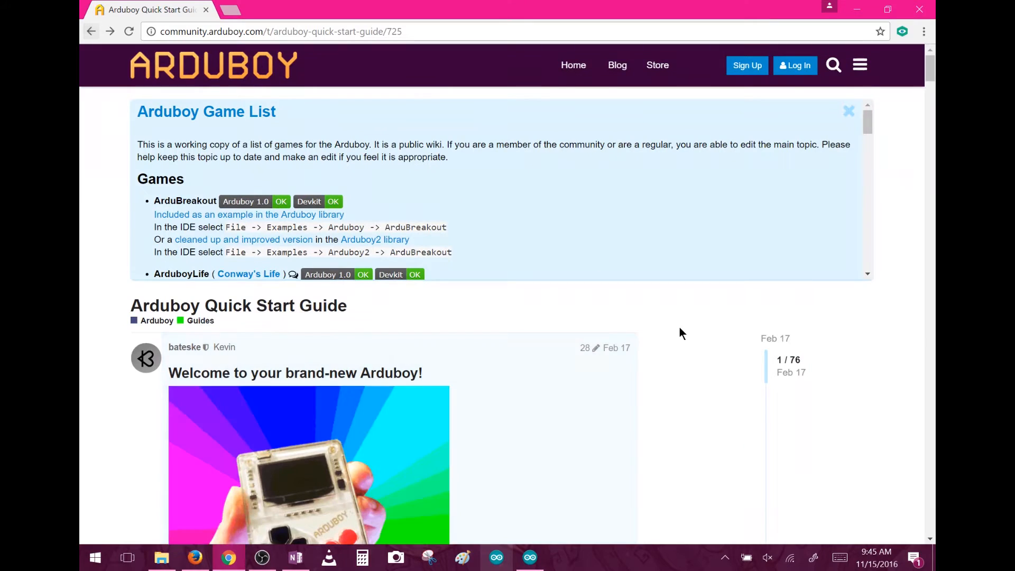
Step: Download arduboy-library.zip from 'Install the Arduboy Library' and open the archive
scroll(down, 3)
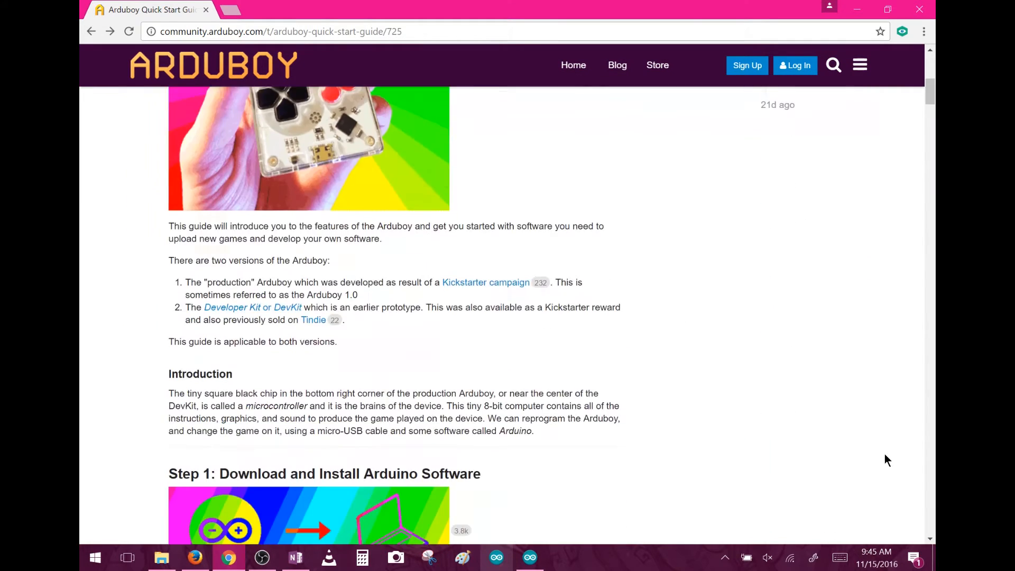
scroll(down, 3)
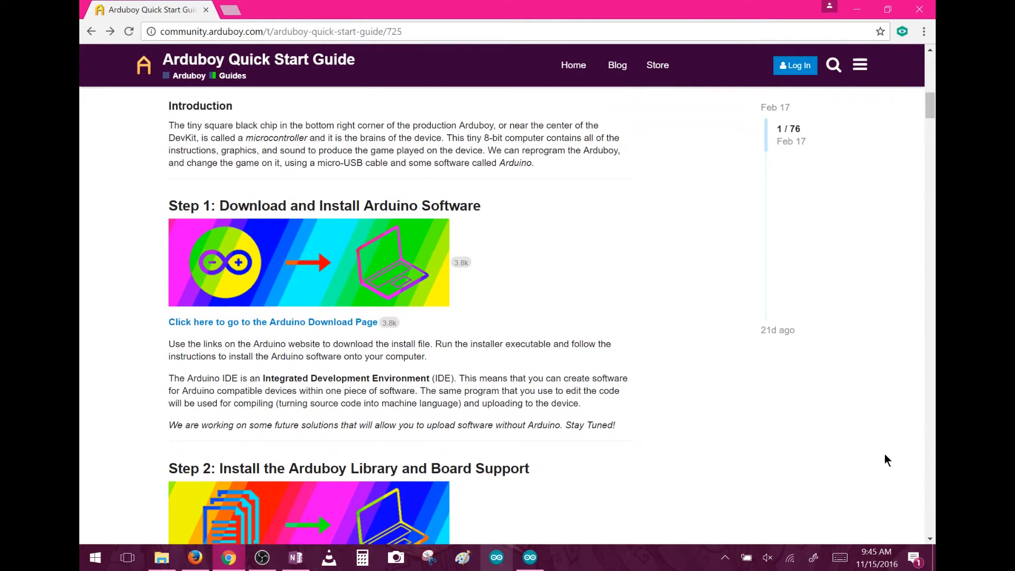
scroll(down, 3)
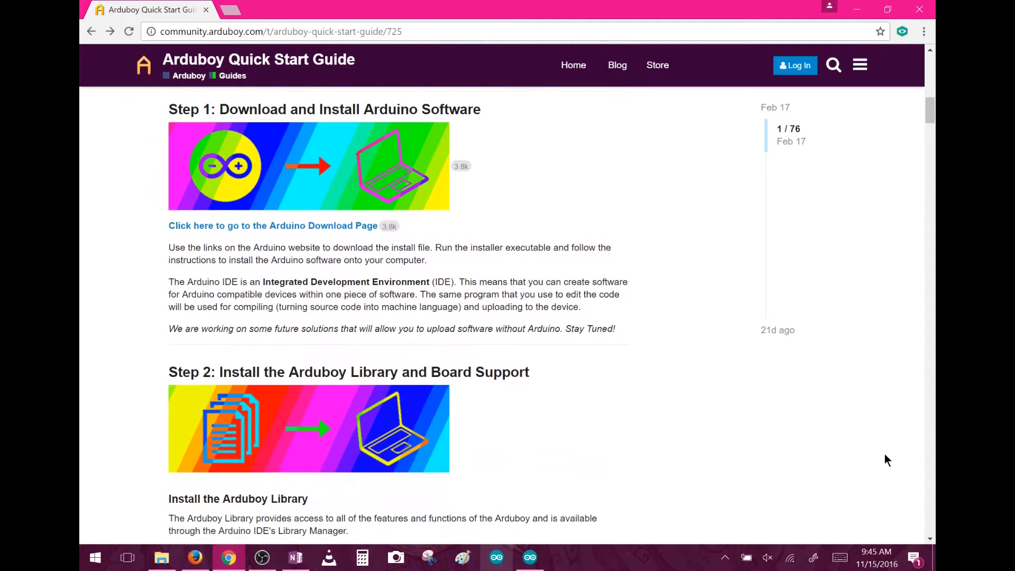
scroll(down, 3)
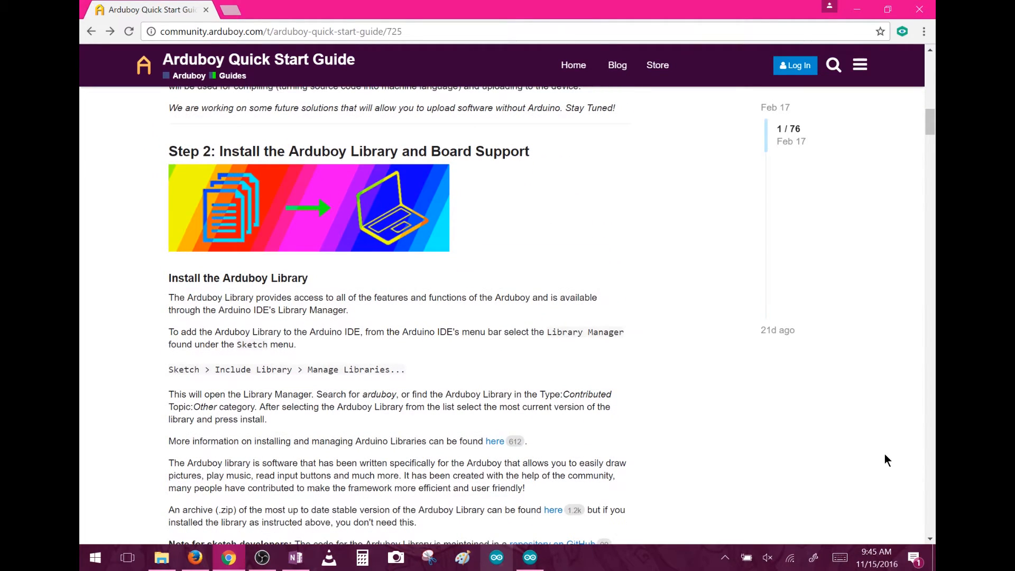
scroll(down, 3)
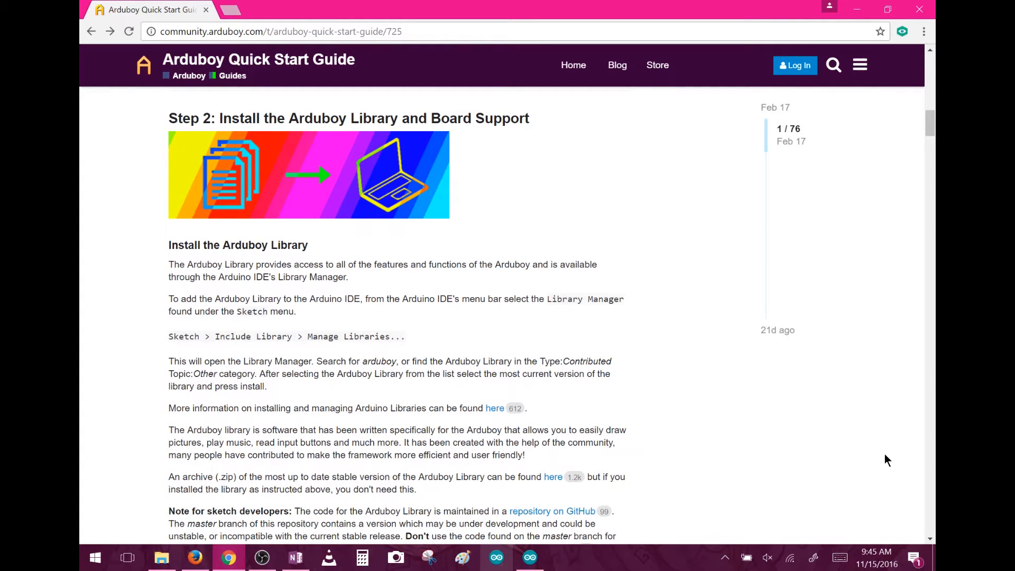
scroll(down, 3)
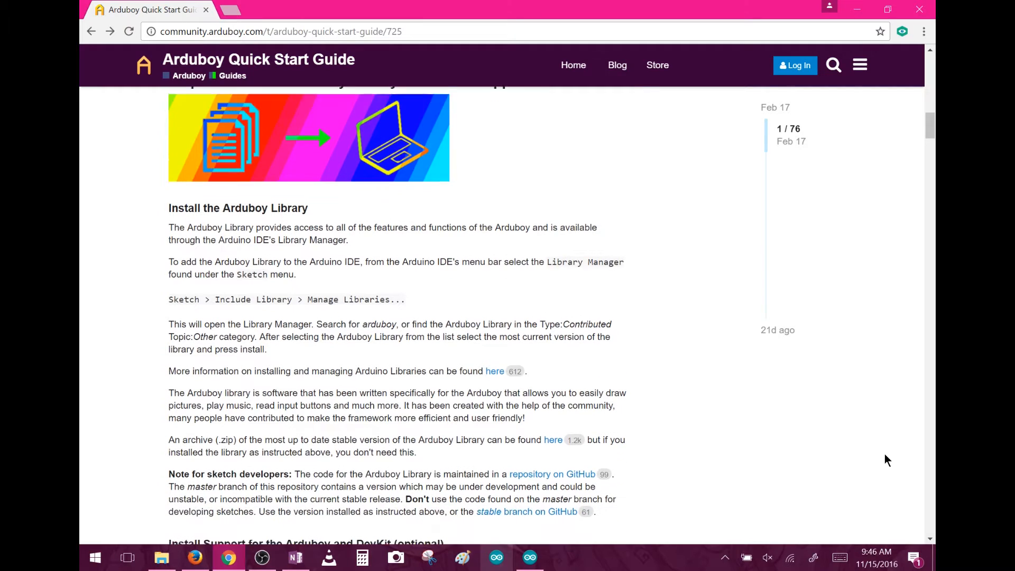
scroll(down, 3)
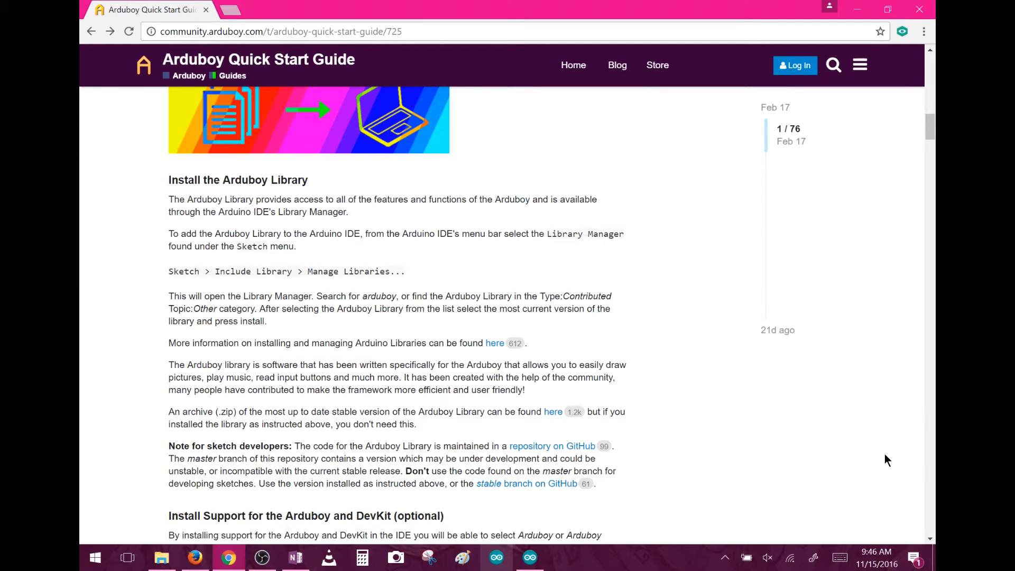
mouse_move(705, 423)
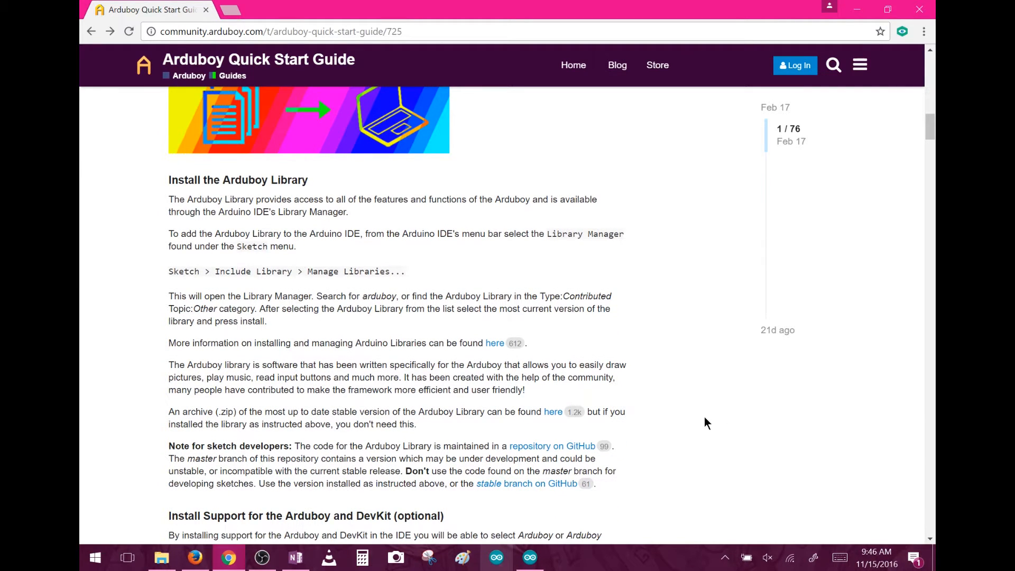
mouse_move(654, 429)
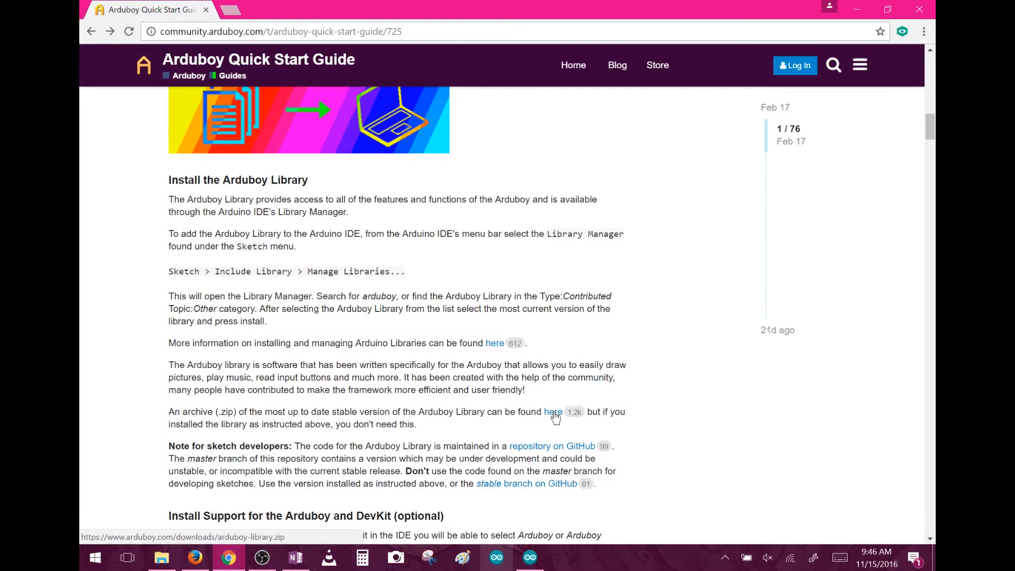
click(552, 411)
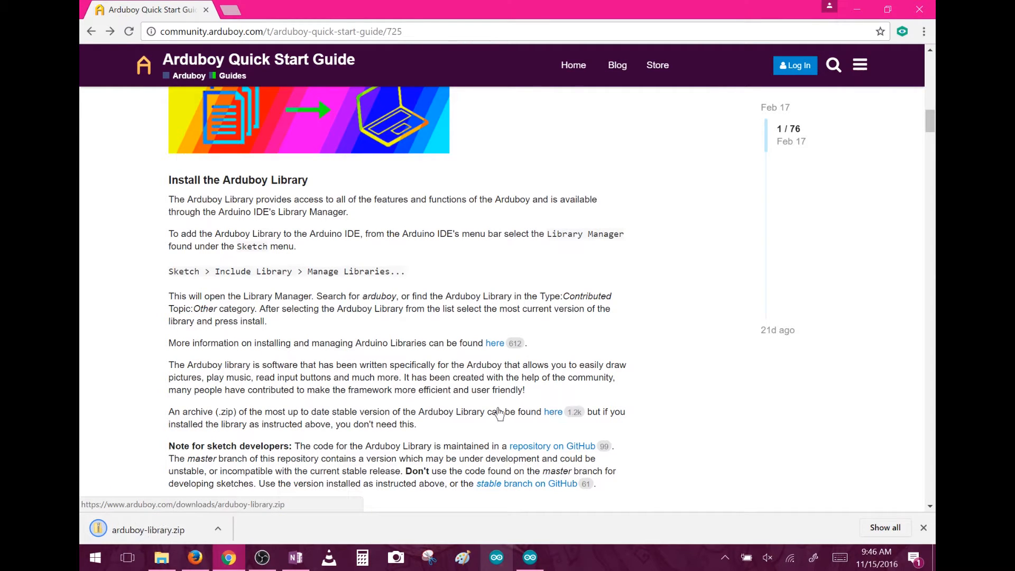
click(147, 530)
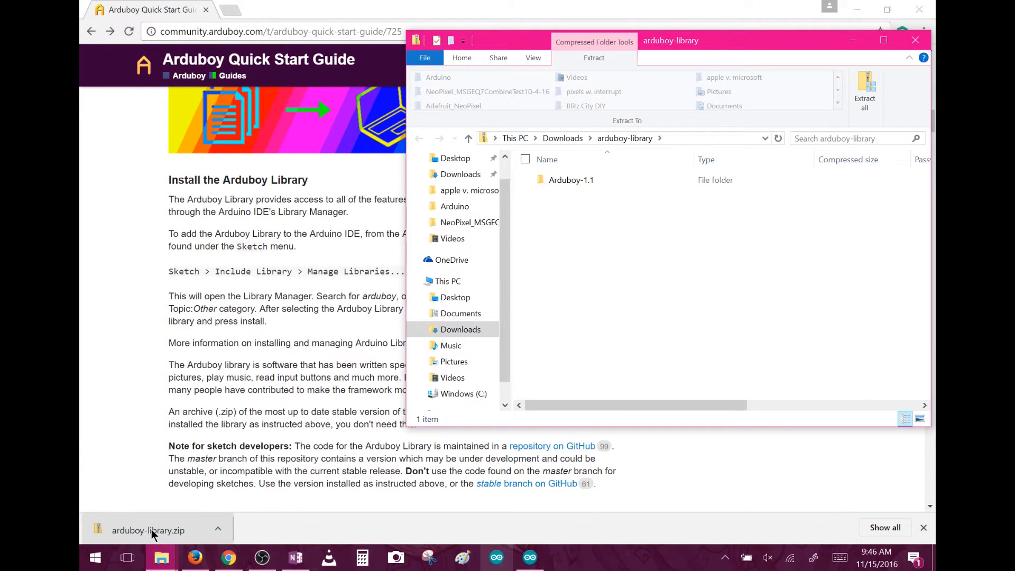
Step: Drag the Arduboy-1.1 folder from the archive into Documents › Arduino › Libraries
click(571, 179)
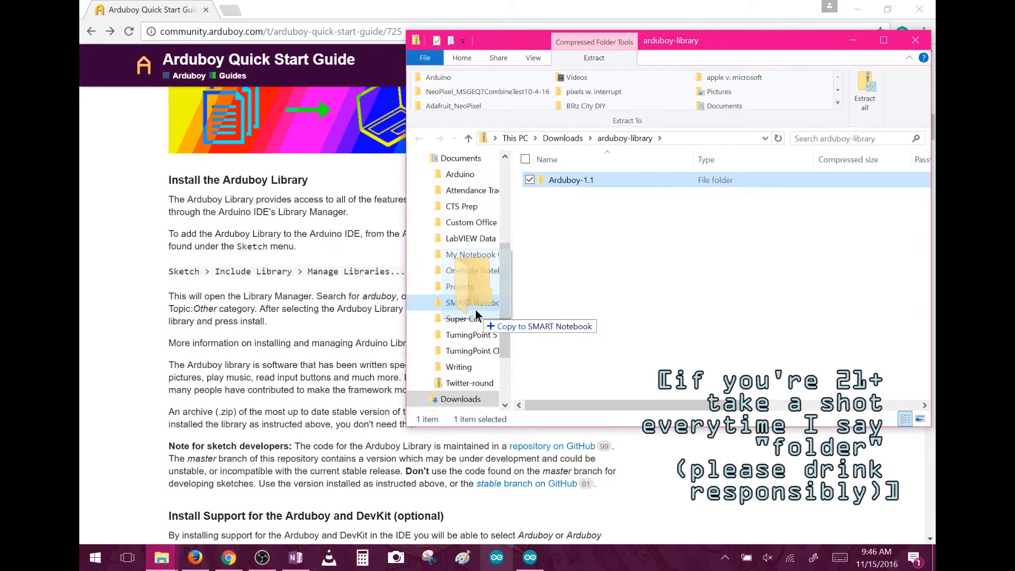
drag(476, 303, 476, 173)
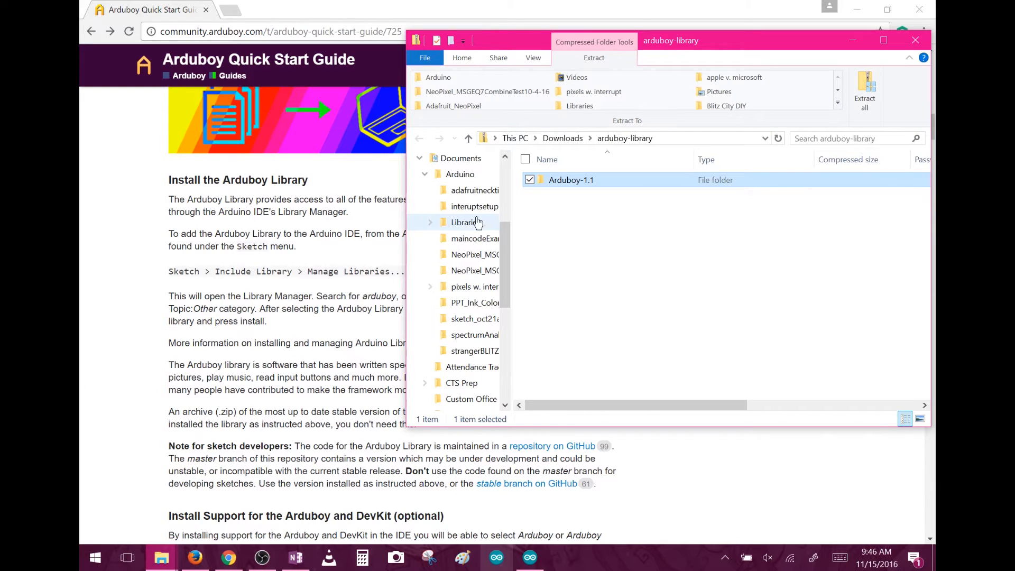
click(465, 222)
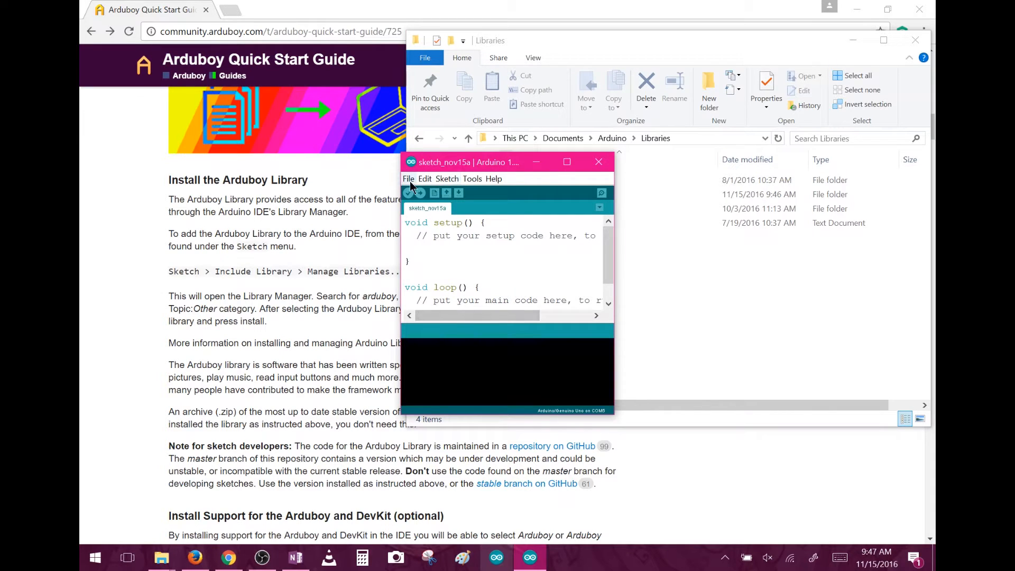
Step: Check File › Sketchbook › Libraries for the Arduboy-1.1 library
click(408, 178)
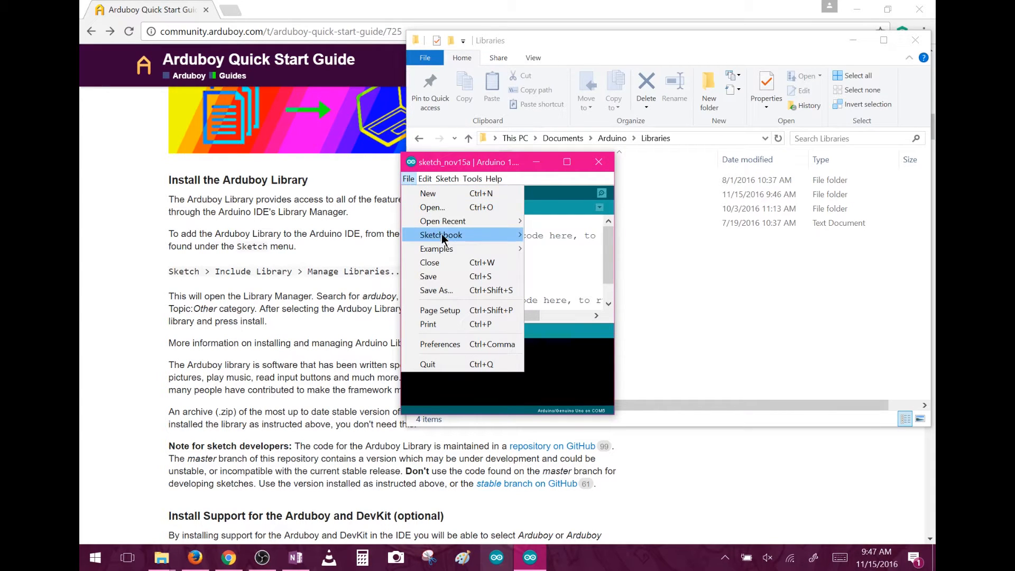
mouse_move(512, 242)
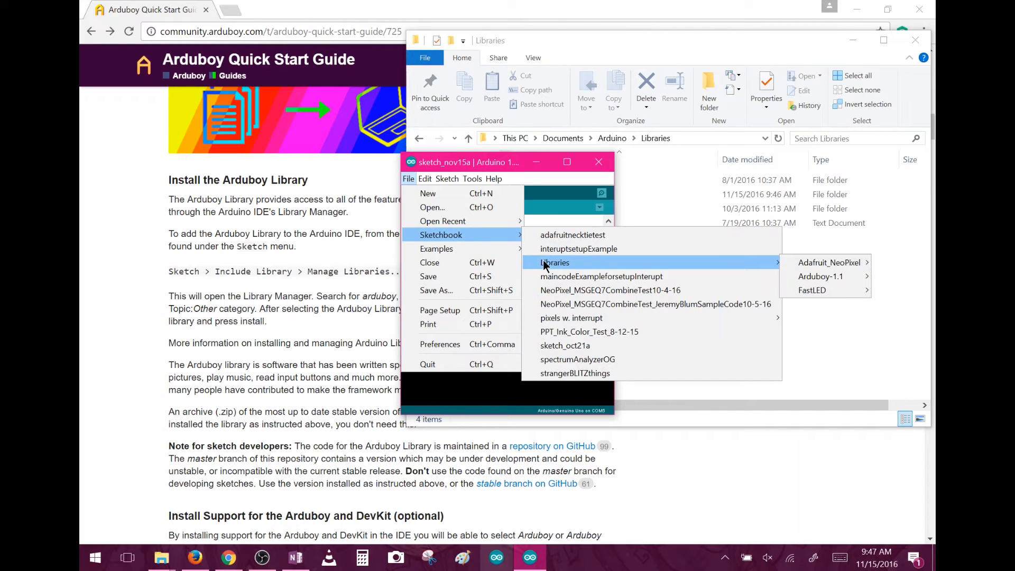
mouse_move(829, 262)
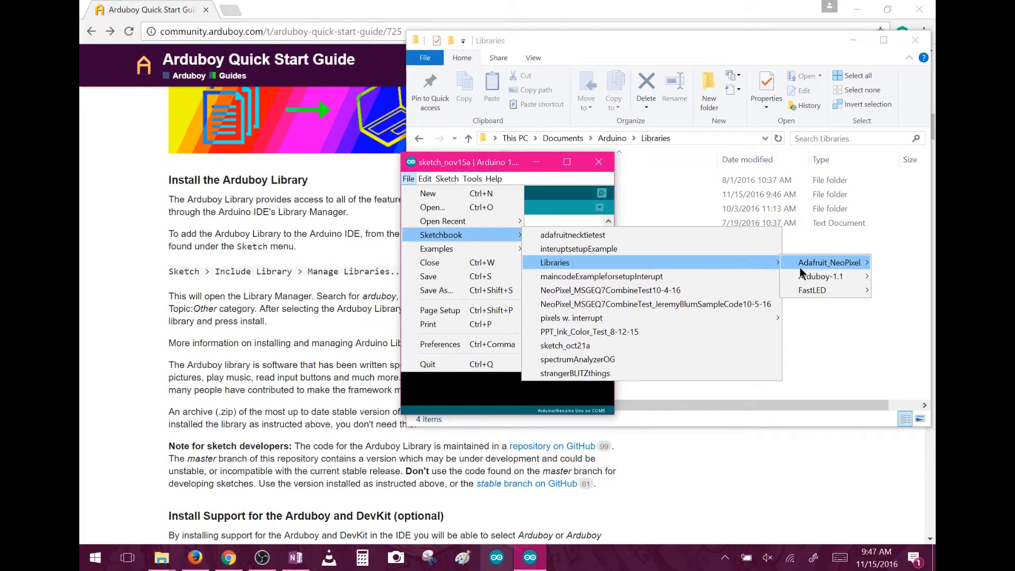
mouse_move(821, 277)
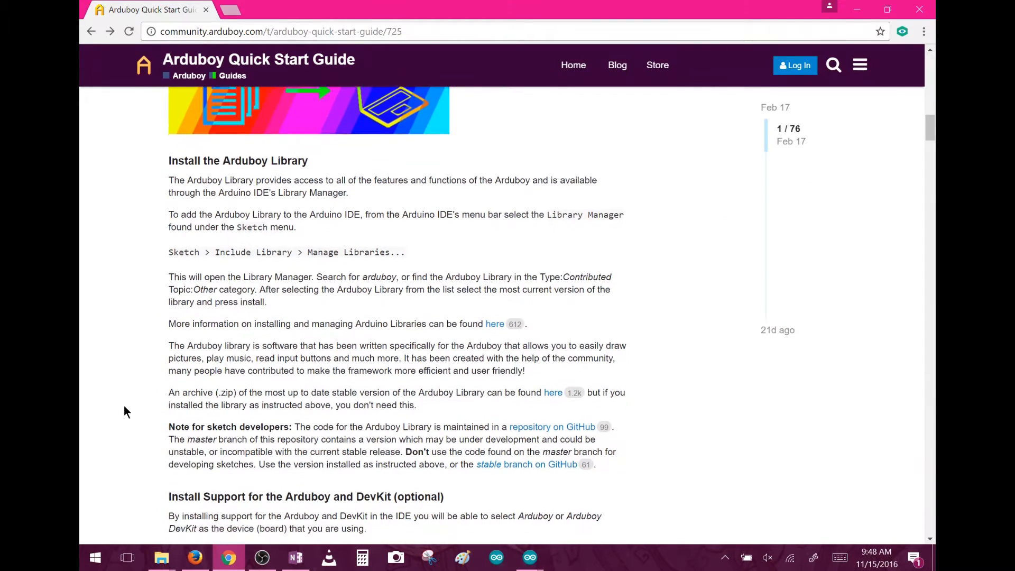
Step: Check Arduino Preferences, then select the package_arduboy_index.json URL in the DevKit support section
scroll(down, 3)
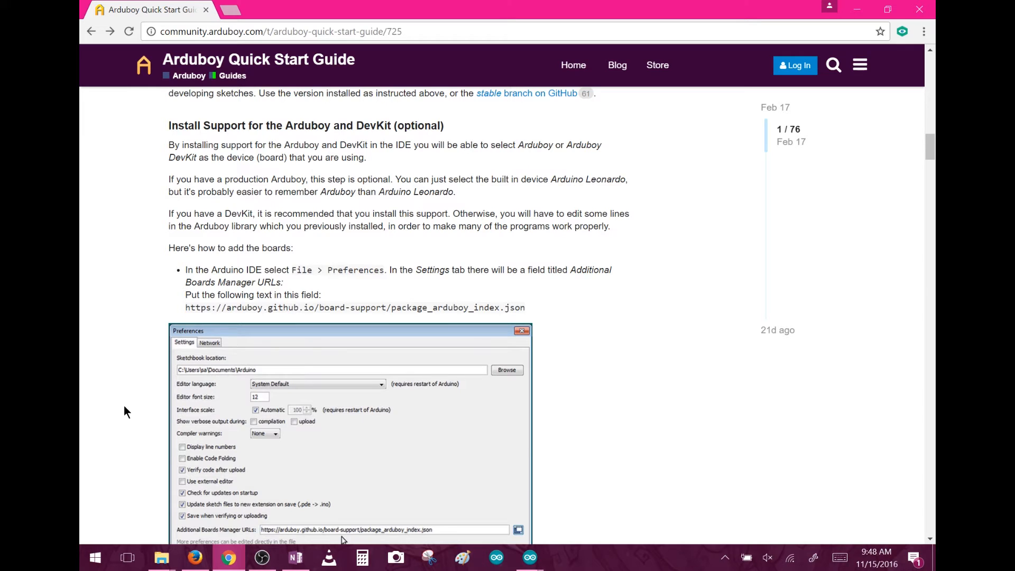
click(87, 21)
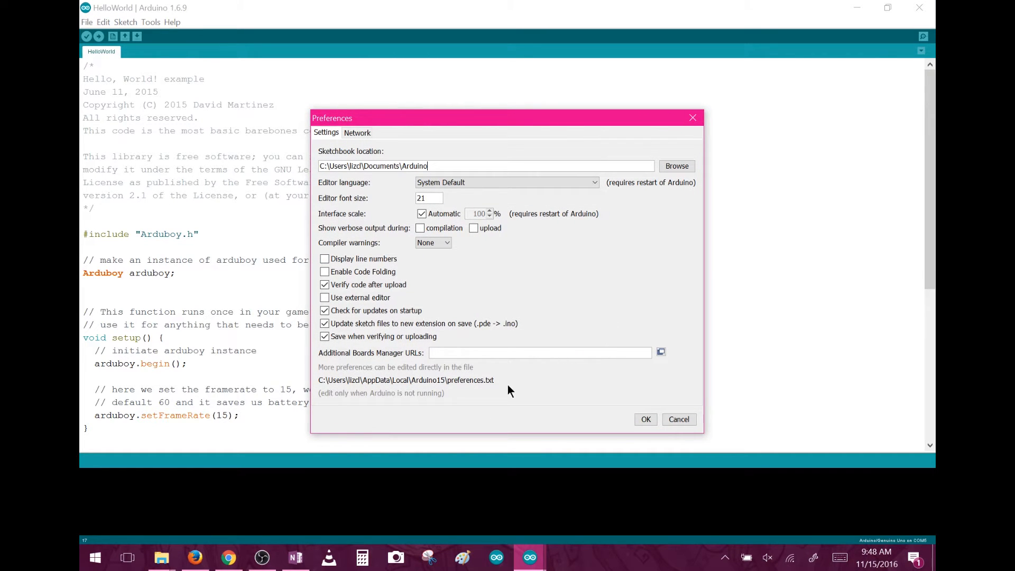
click(227, 557)
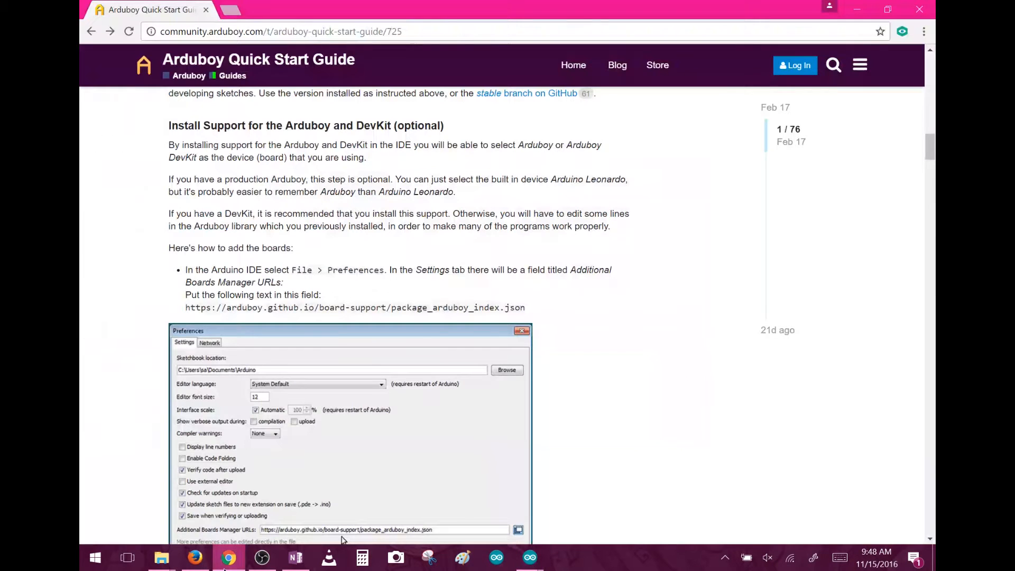
mouse_move(529, 310)
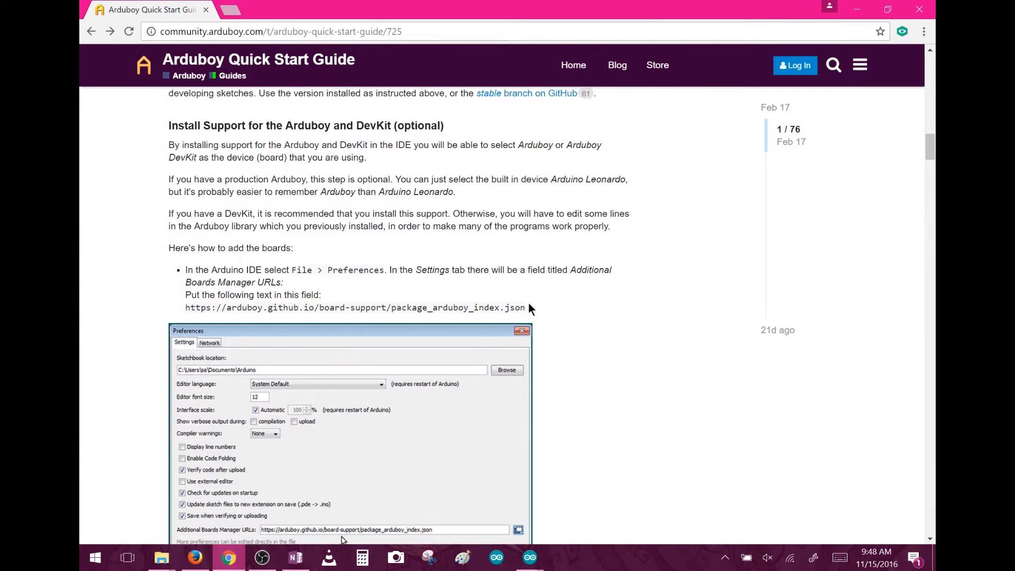
drag(265, 282, 525, 308)
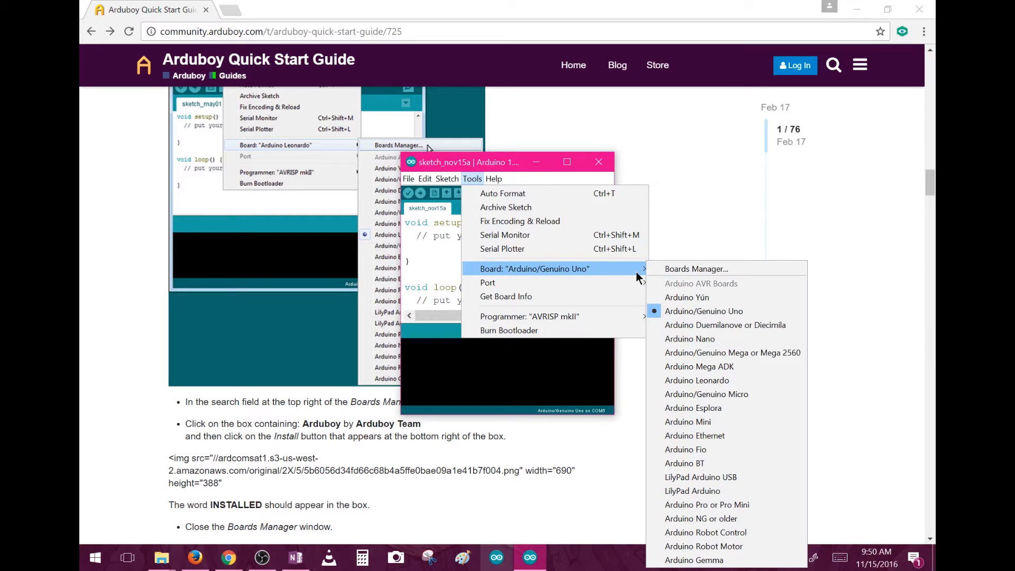
Step: Search 'ard' in Boards Manager, install Arduboy by Arduboy Team, and close it
click(696, 268)
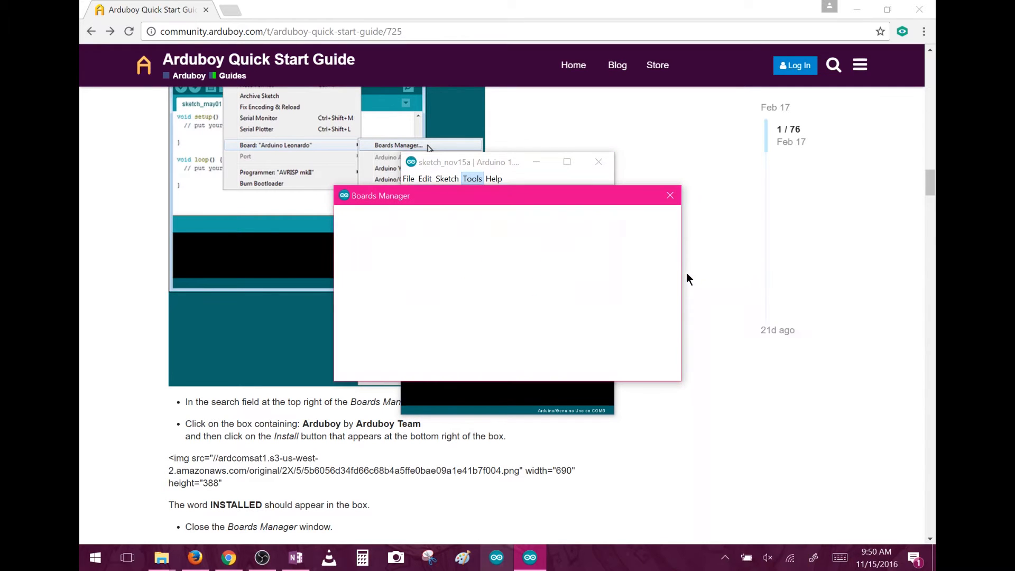
text(arduboy)
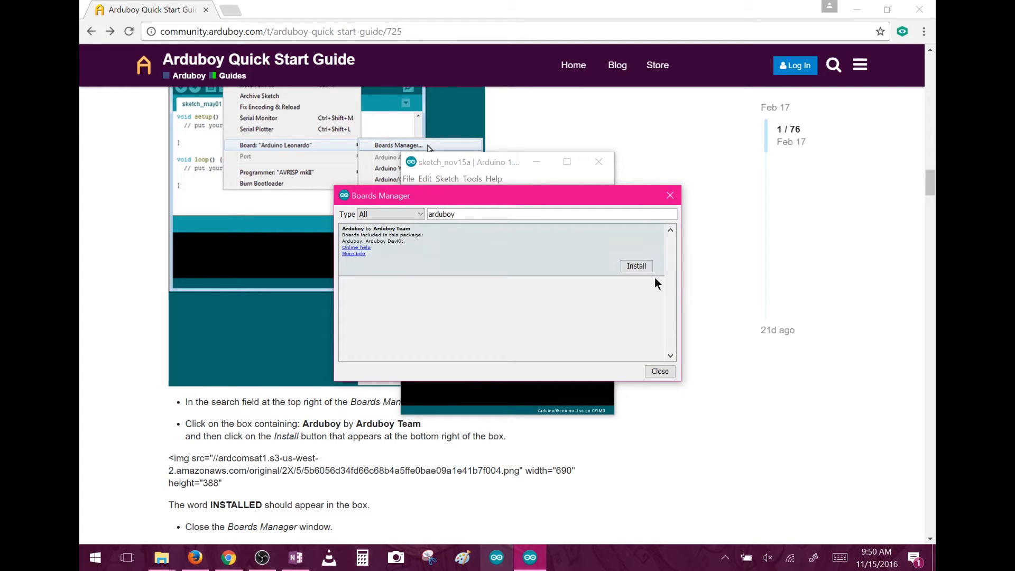
click(636, 266)
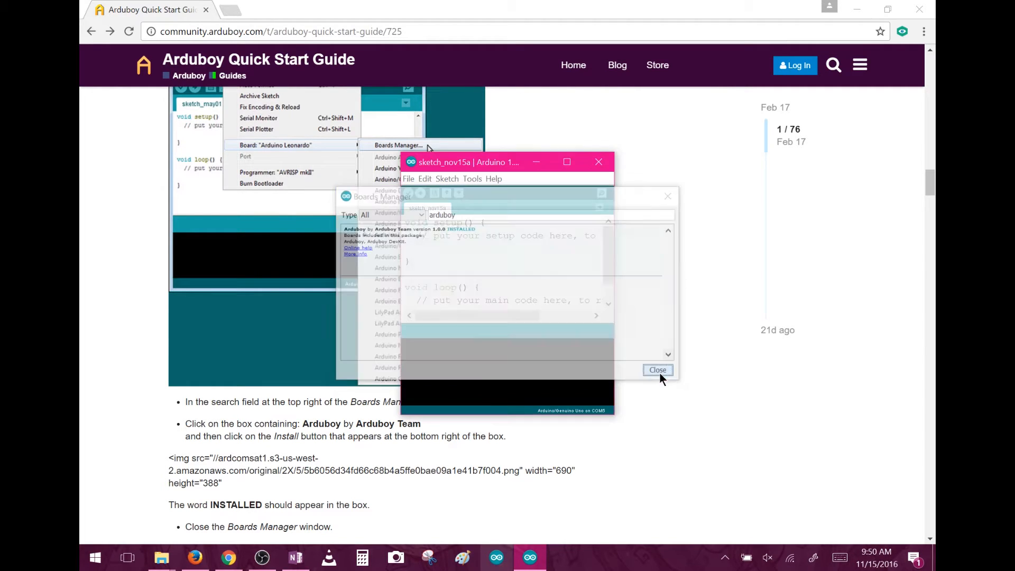
click(658, 369)
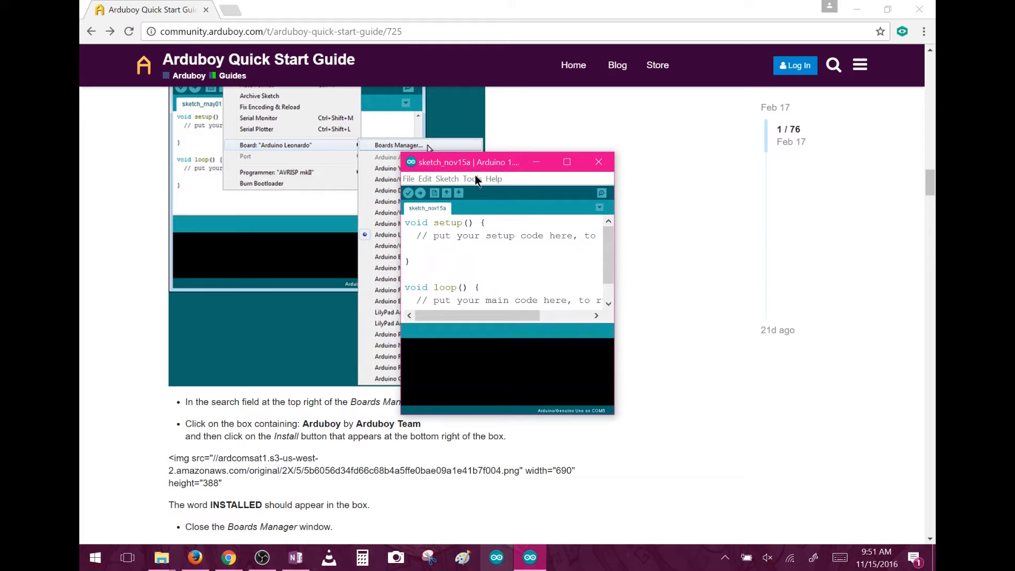
Step: Open the Tools menu and dismiss Device Setup after the Arduboy installs as Arduino Leonardo
click(472, 178)
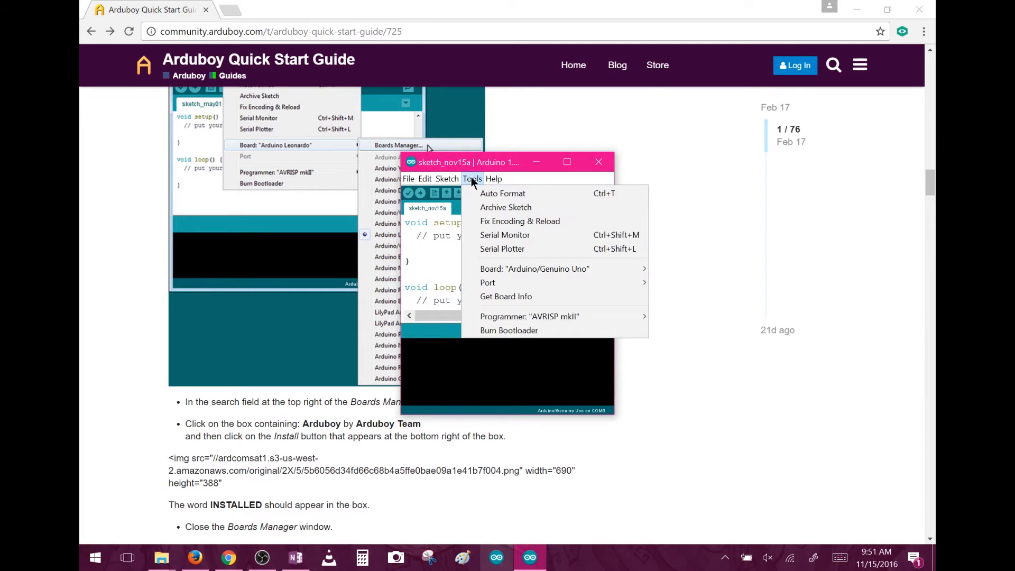
mouse_move(533, 269)
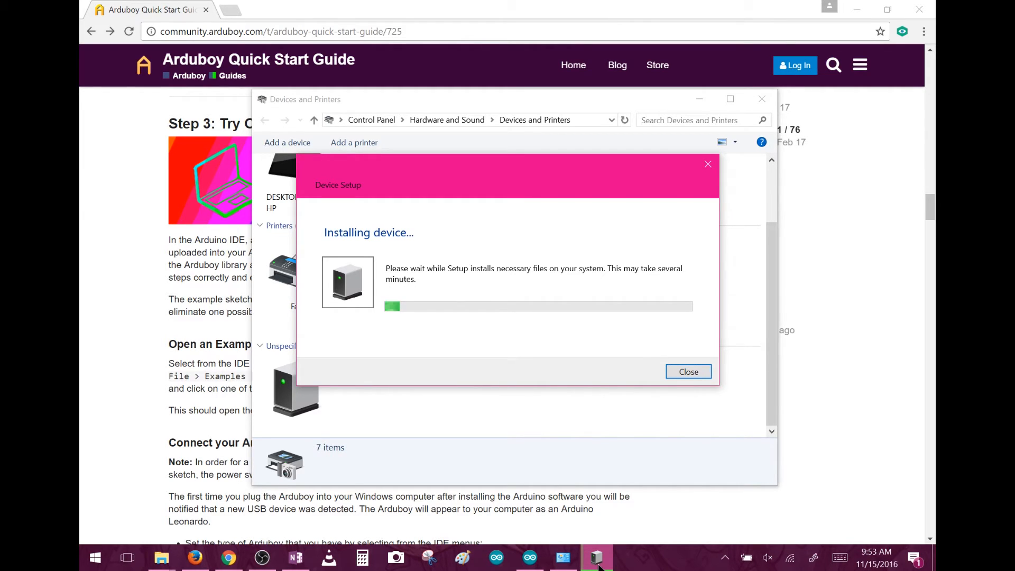
click(687, 371)
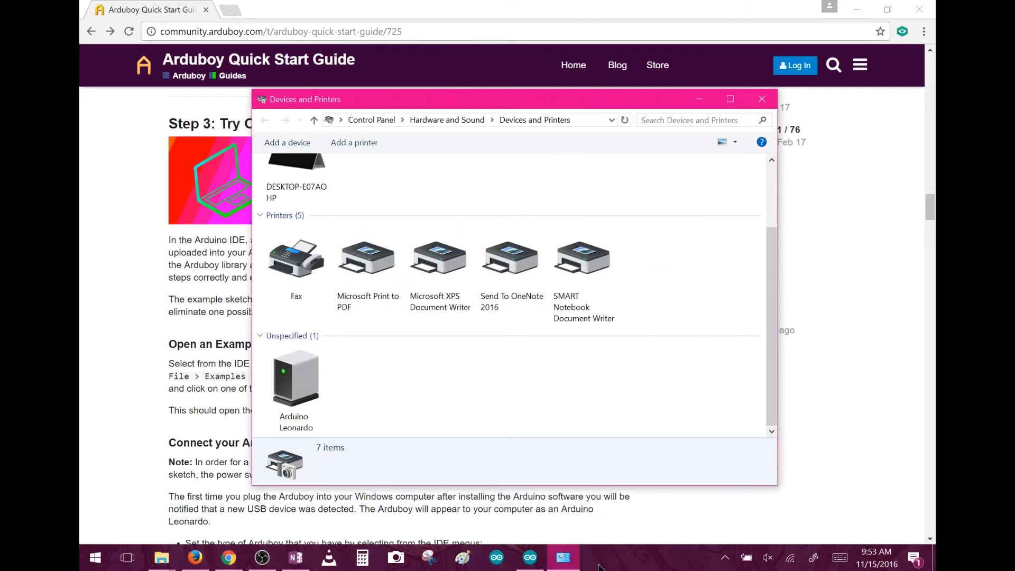
click(296, 379)
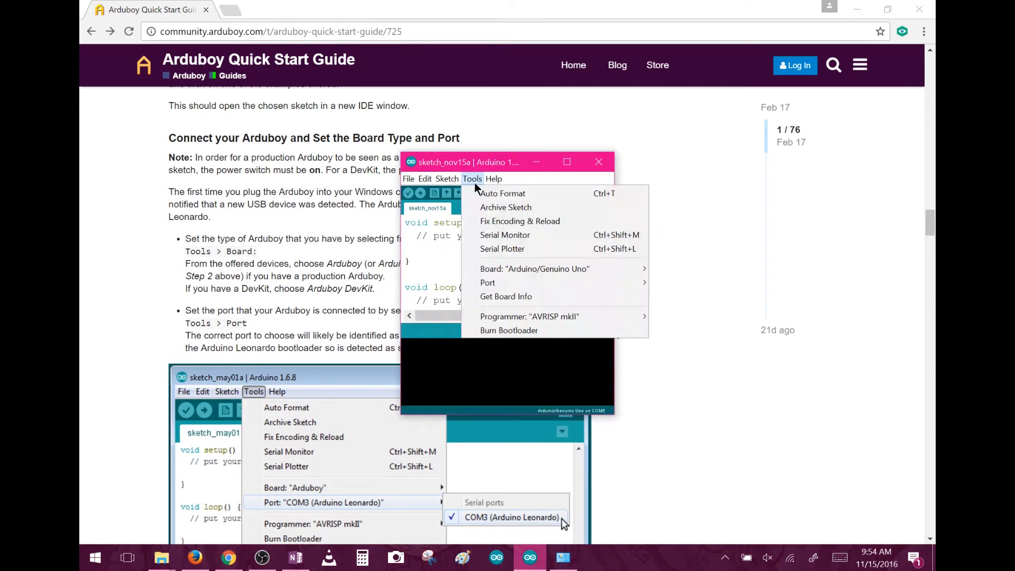
mouse_move(488, 283)
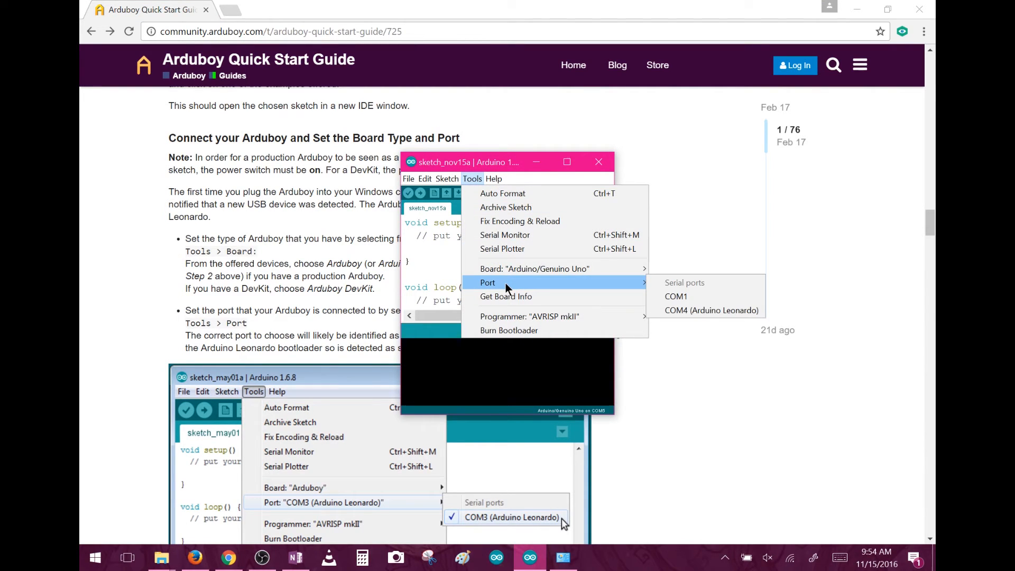
mouse_move(661, 308)
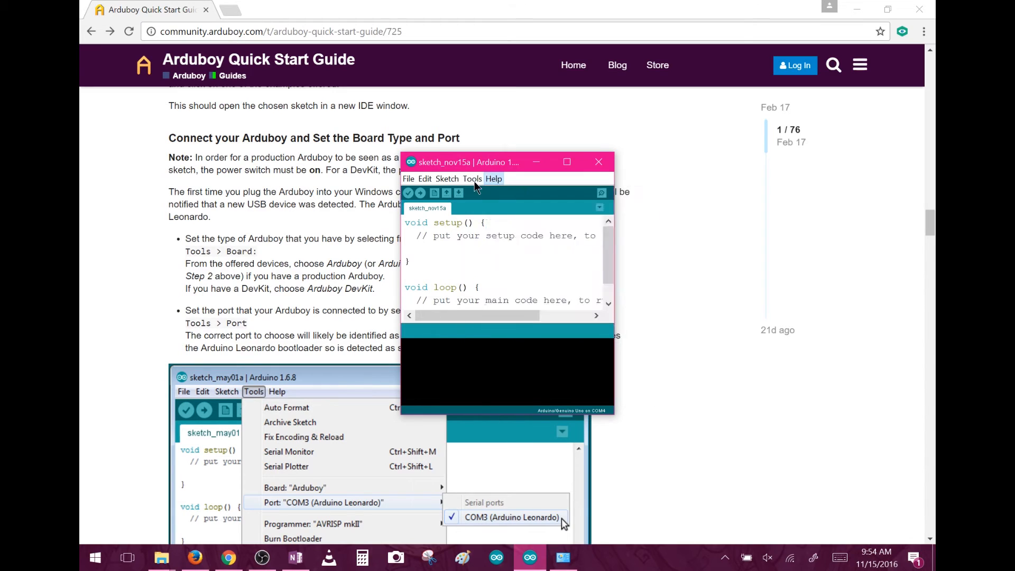
Step: Open the Tools board list to find the Arduboy and Arduboy DevKit entries
click(472, 178)
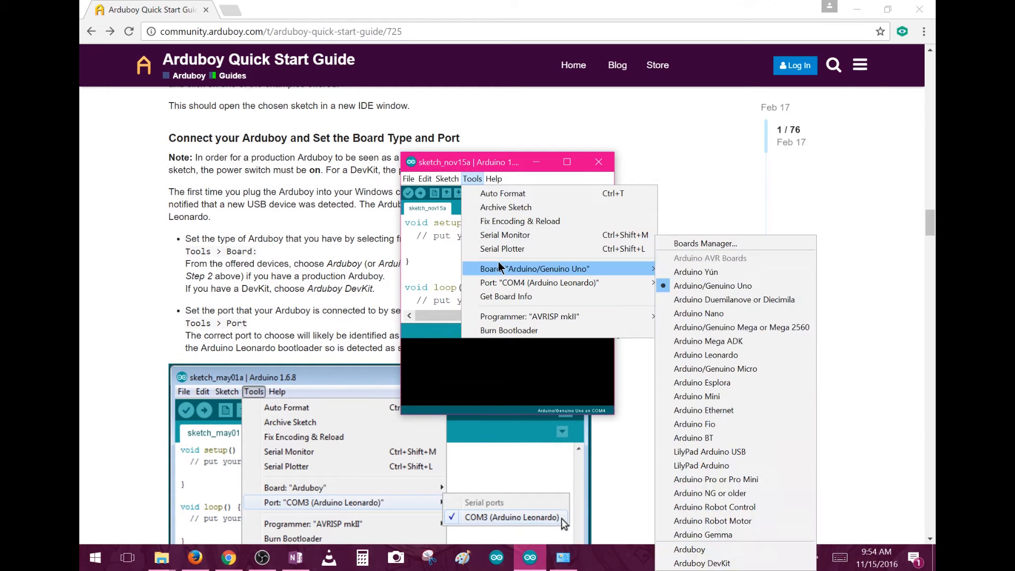
mouse_move(608, 270)
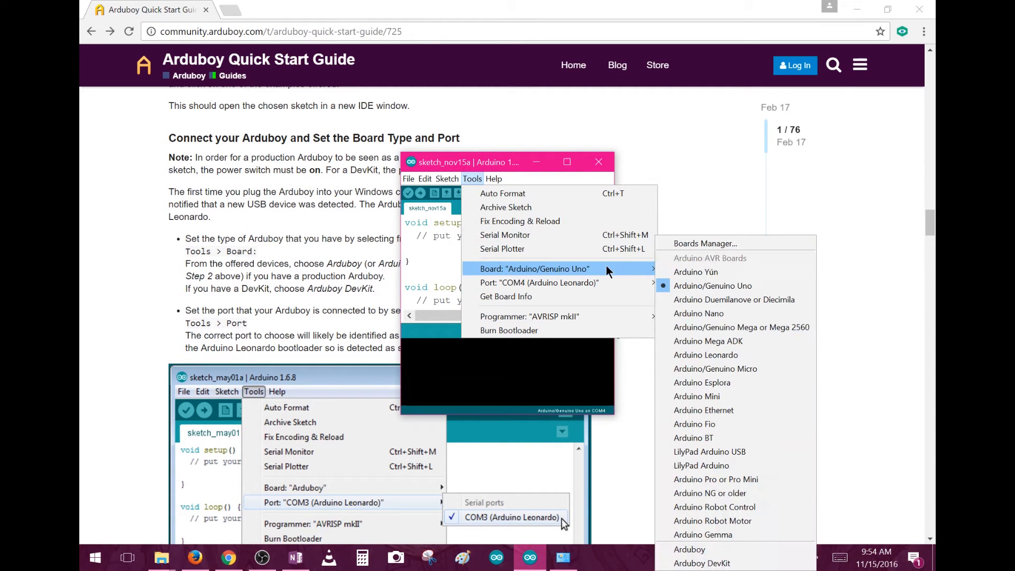
mouse_move(713, 521)
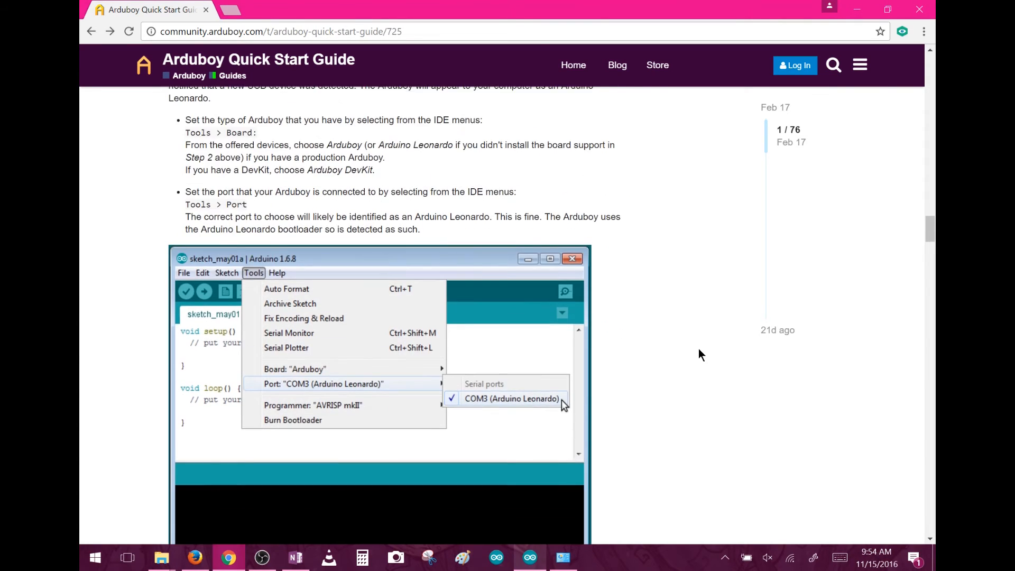
Step: Scroll the Quick Start Guide down to the 'Upload the sketch' section
scroll(down, 3)
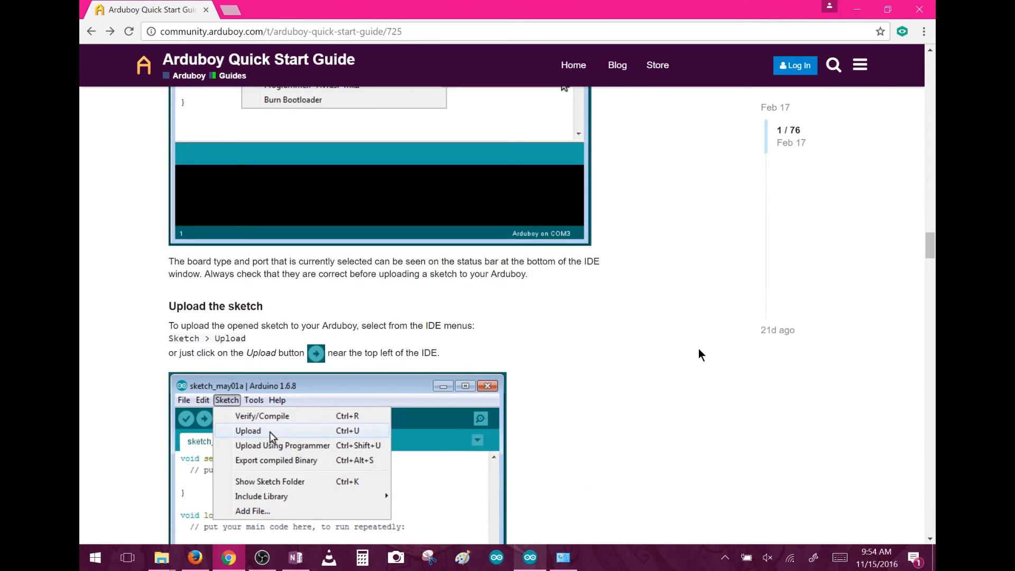